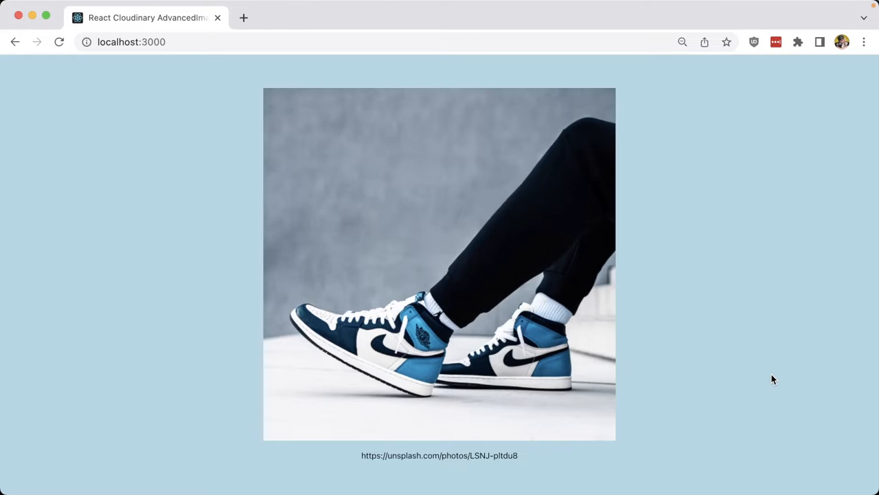
{"action": "mouse_move", "coordinate": [588, 117]}
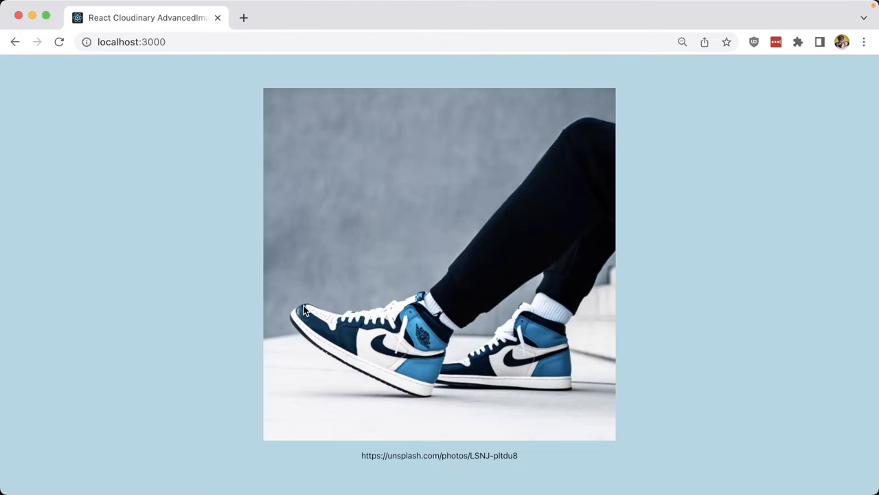
{"action": "mouse_move", "coordinate": [544, 397]}
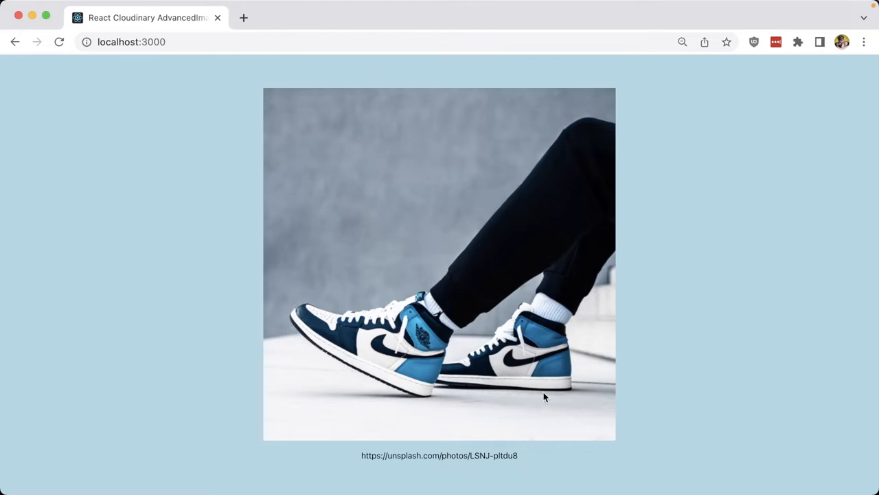
{"action": "mouse_move", "coordinate": [656, 246]}
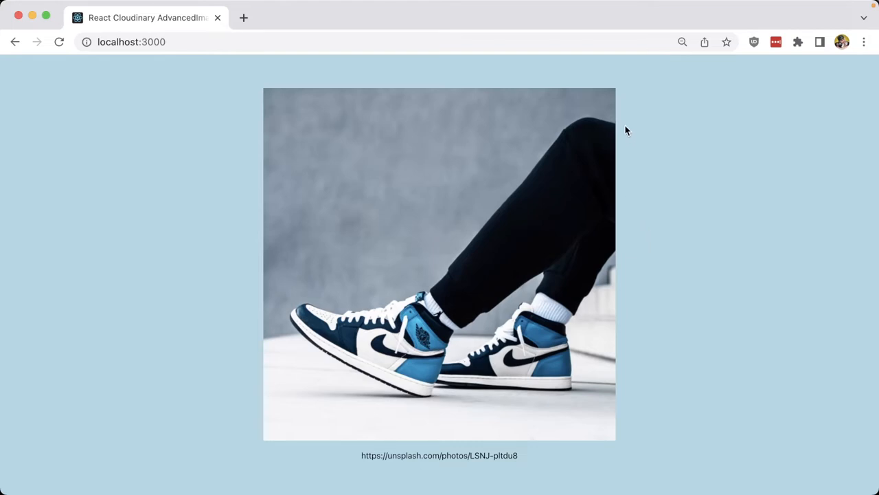
Step: Insert .effect('e_background_removal') after cld.image('/examples/shoes_kto0zb.jpg') in App.js
{"action": "left_click", "coordinate": [309, 16]}
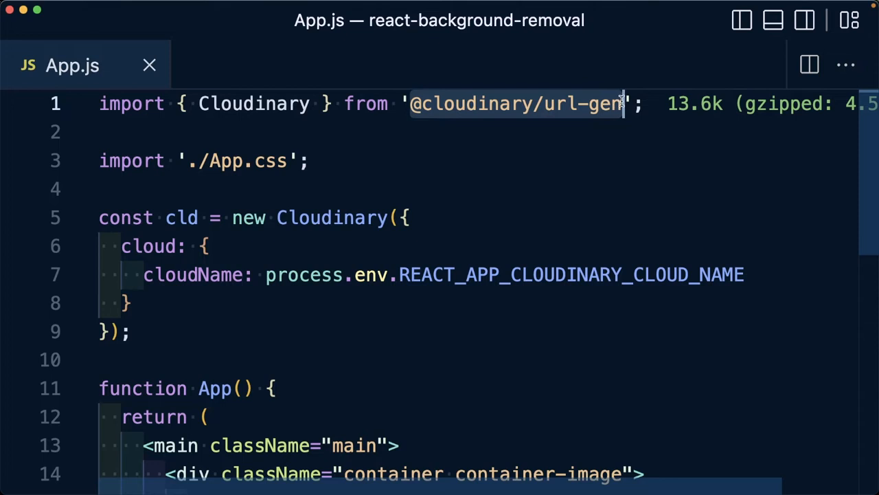
{"action": "scroll", "scroll_direction": "down", "scroll_amount": 3}
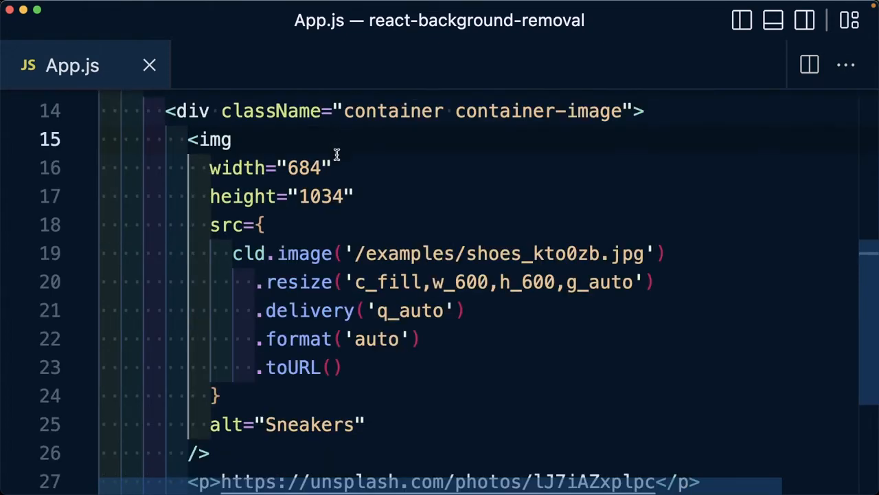
{"action": "double_click", "coordinate": [302, 252]}
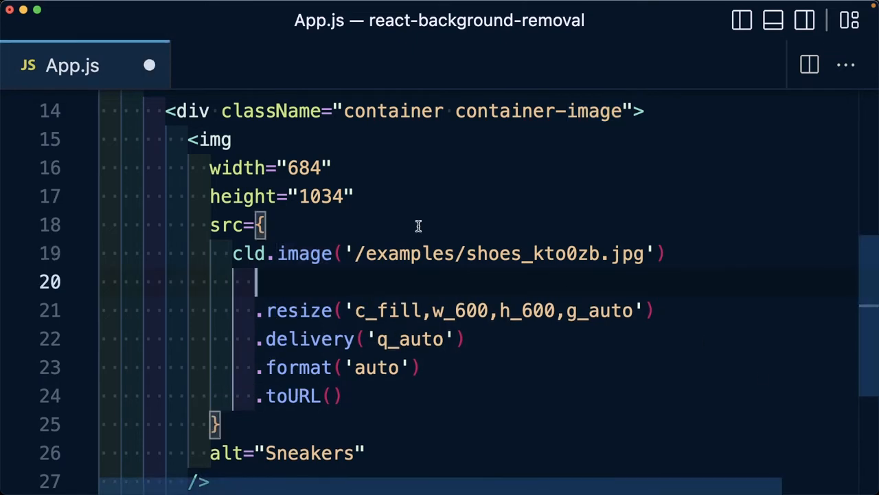
{"action": "type", "text": ".effect('')"}
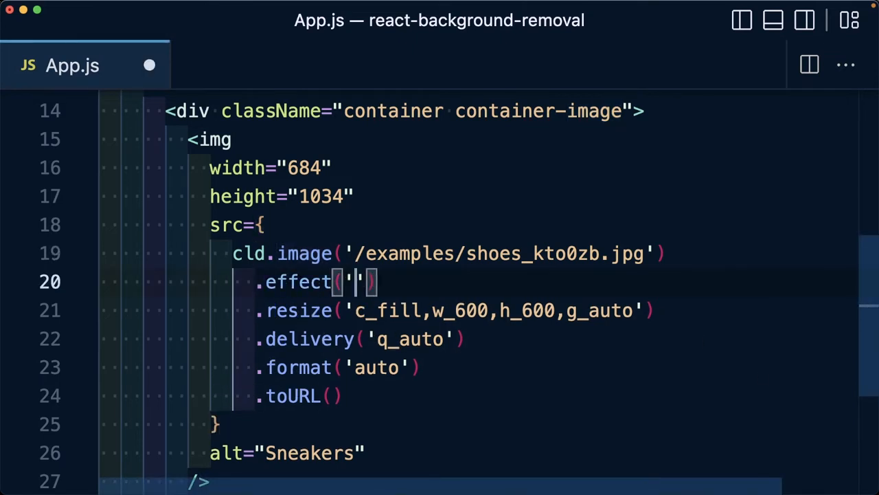
{"action": "type", "text": "e_"}
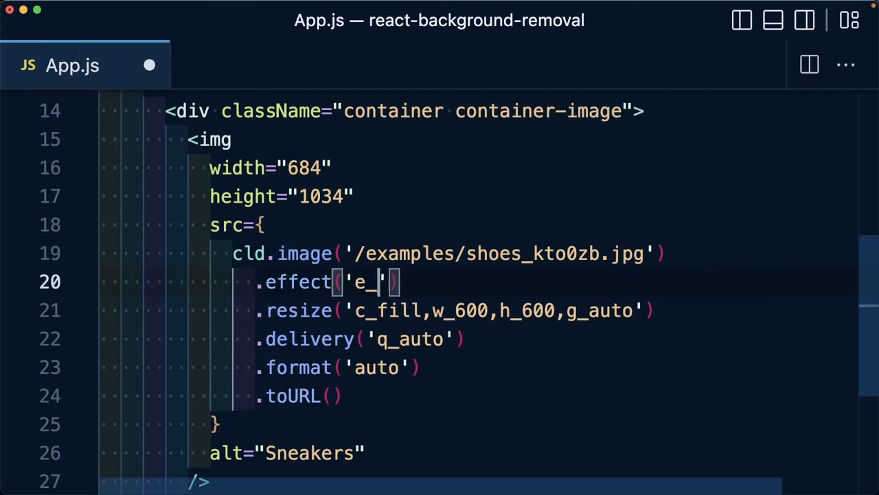
{"action": "type", "text": "background_removal"}
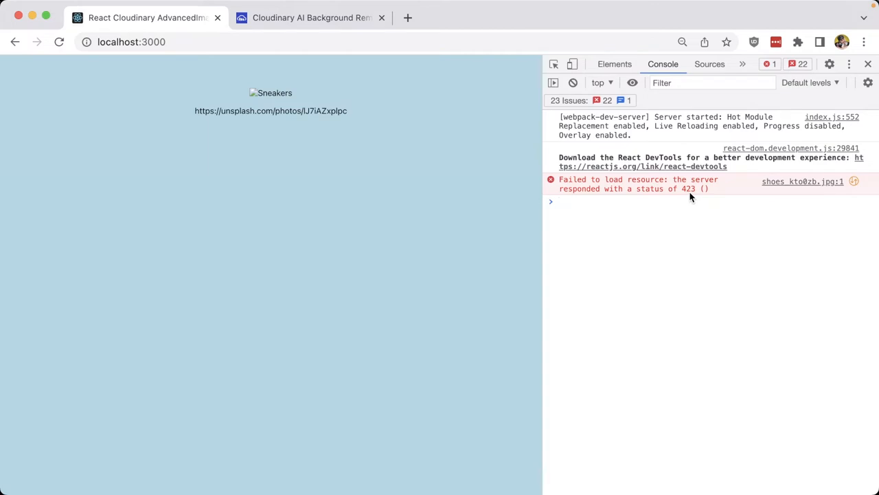
{"action": "mouse_move", "coordinate": [722, 258]}
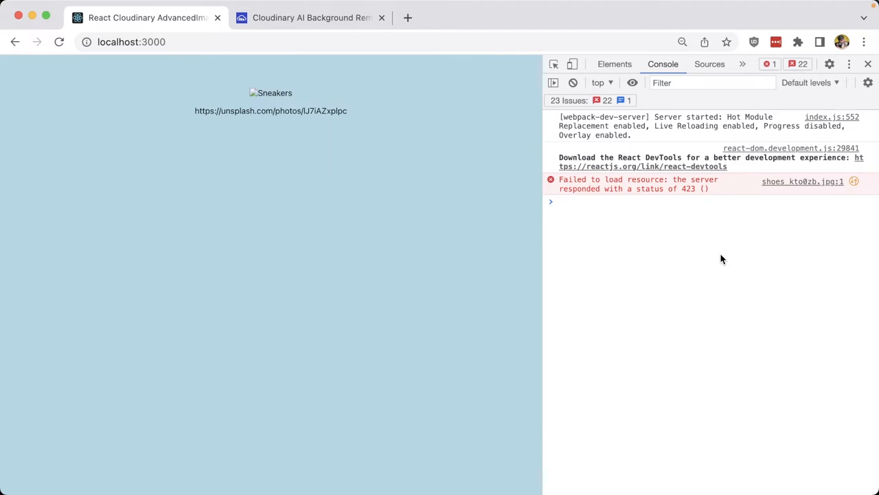
Step: Reload the Chrome page so the background-removed sneakers image loads
{"action": "left_click", "coordinate": [868, 64]}
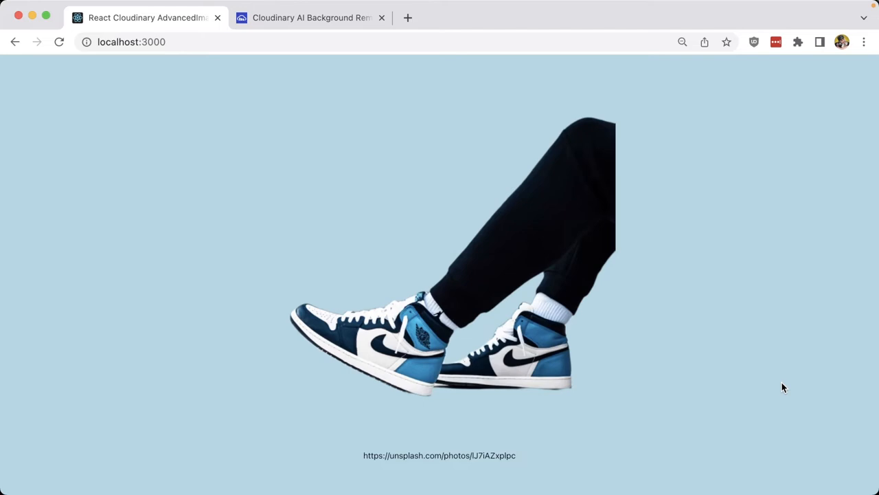
{"action": "mouse_move", "coordinate": [479, 140]}
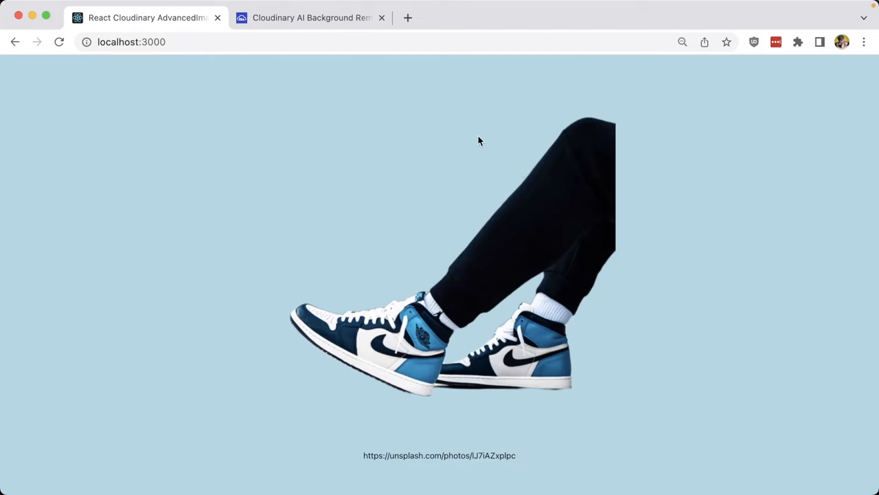
{"action": "mouse_move", "coordinate": [440, 190]}
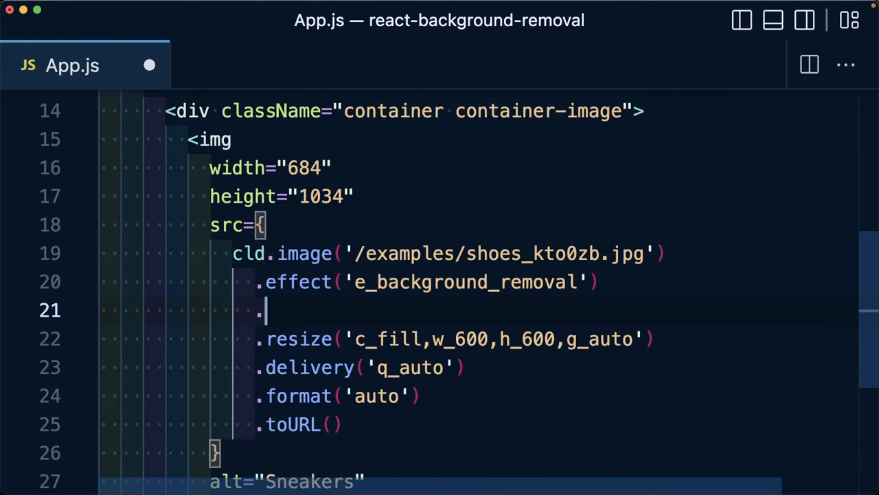
{"action": "type", "text": "backgroundColor('')"}
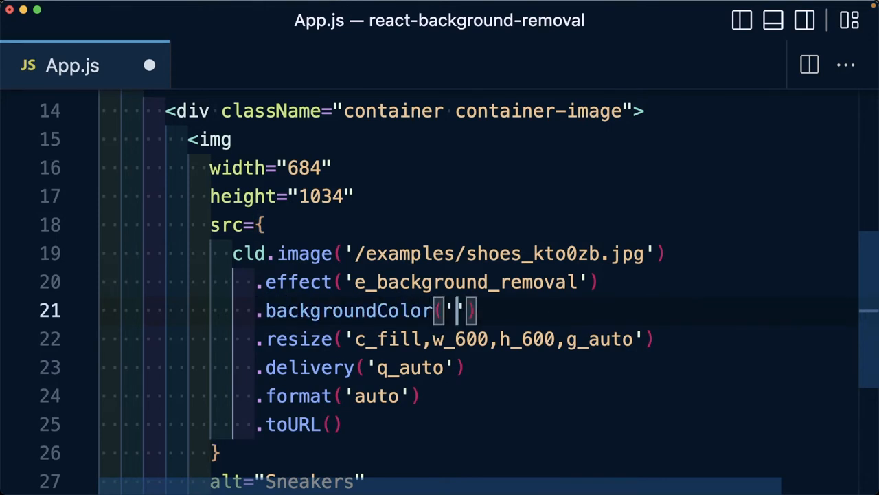
{"action": "type", "text": "s"}
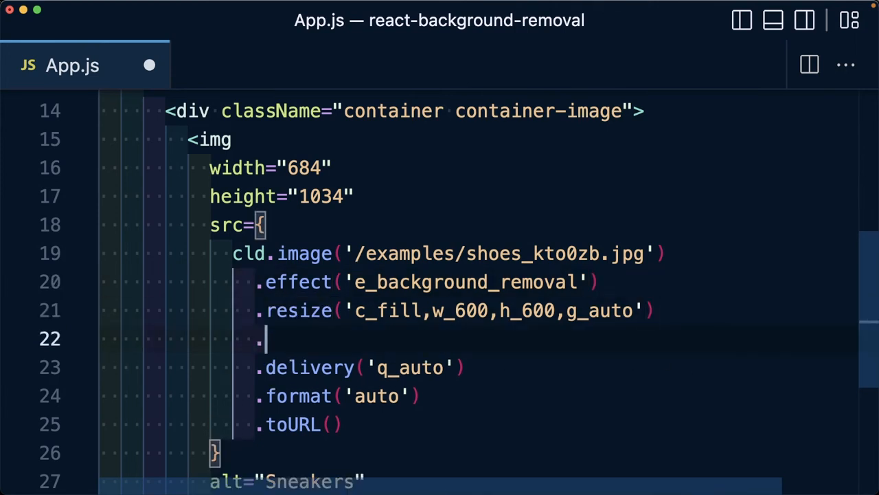
Step: Start a new .effect('u_galaxy_x0wqmt') underlay step after the .resize line
{"action": "type", "text": "effect('')"}
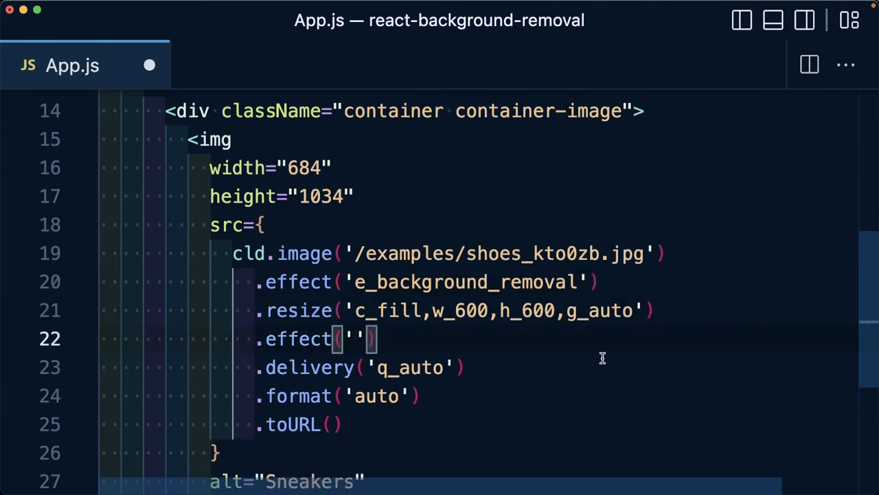
{"action": "type", "text": "u_galaxy_x0wqmt"}
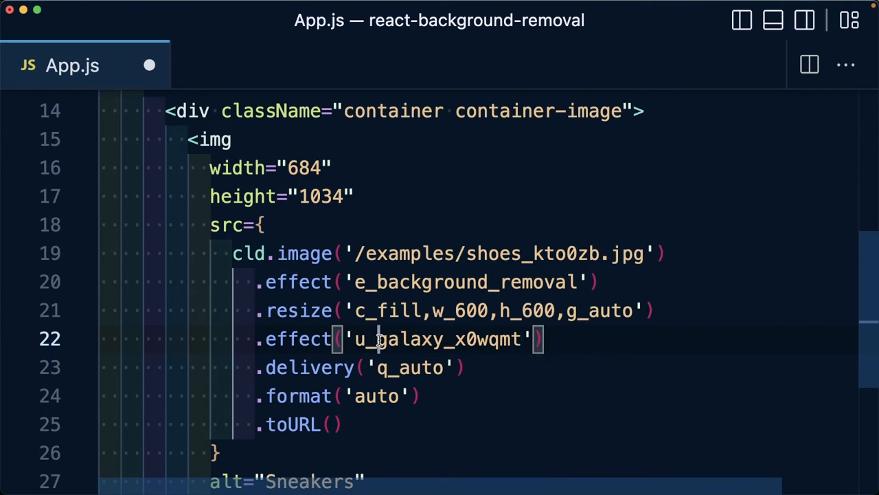
{"action": "double_click", "coordinate": [438, 338]}
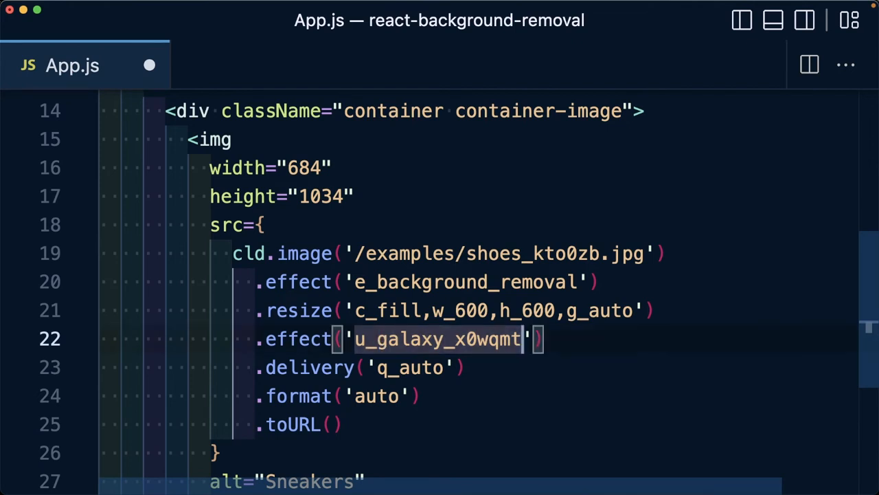
{"action": "mouse_move", "coordinate": [486, 310]}
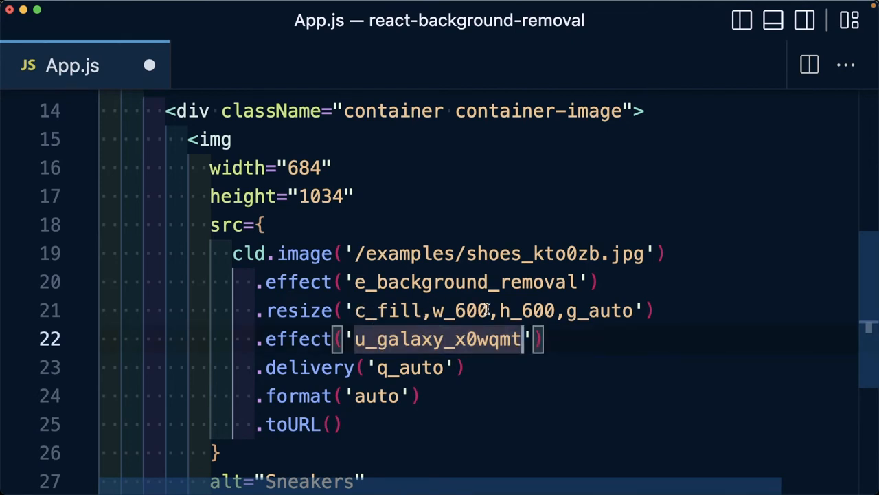
Step: Extend the underlay with c_fill,w_600,h_600 so the galaxy fills 600 by 600
{"action": "type", "text": ","}
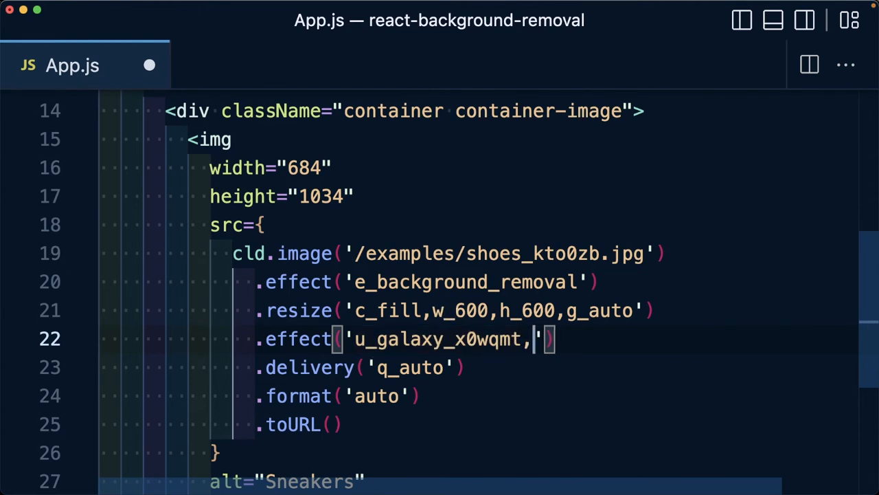
{"action": "type", "text": "c_fill"}
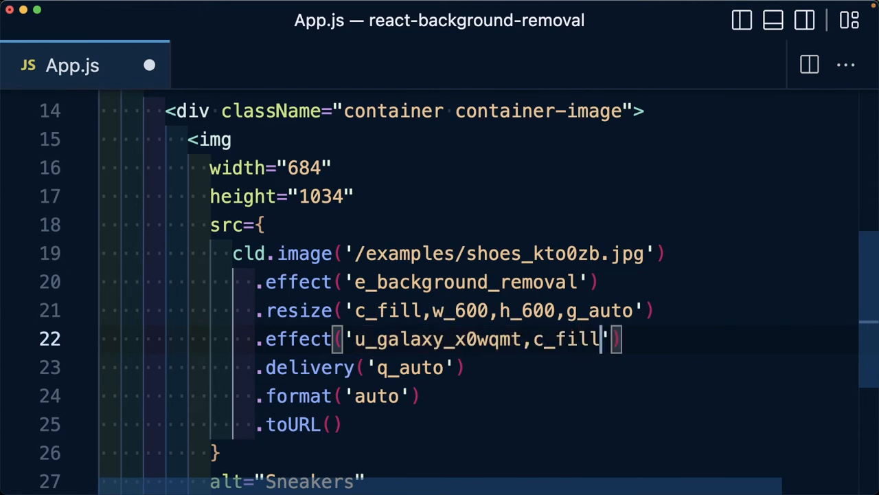
{"action": "type", "text": ",w_600"}
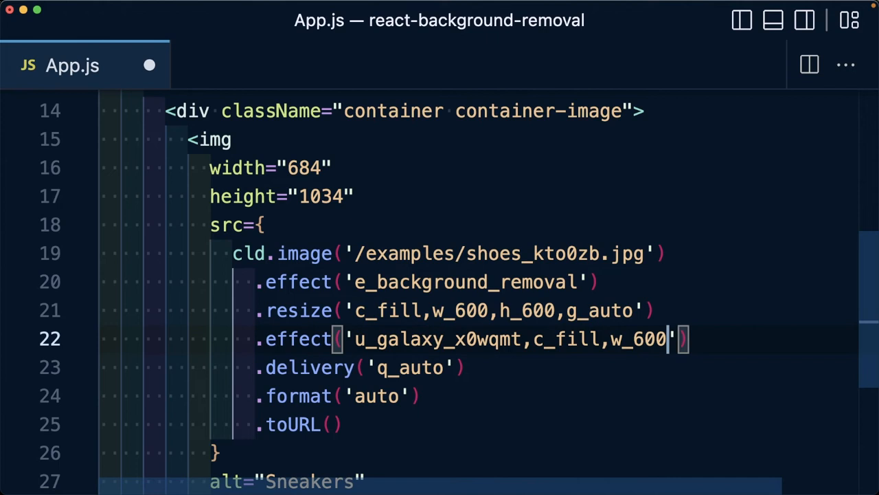
{"action": "type", "text": "h"}
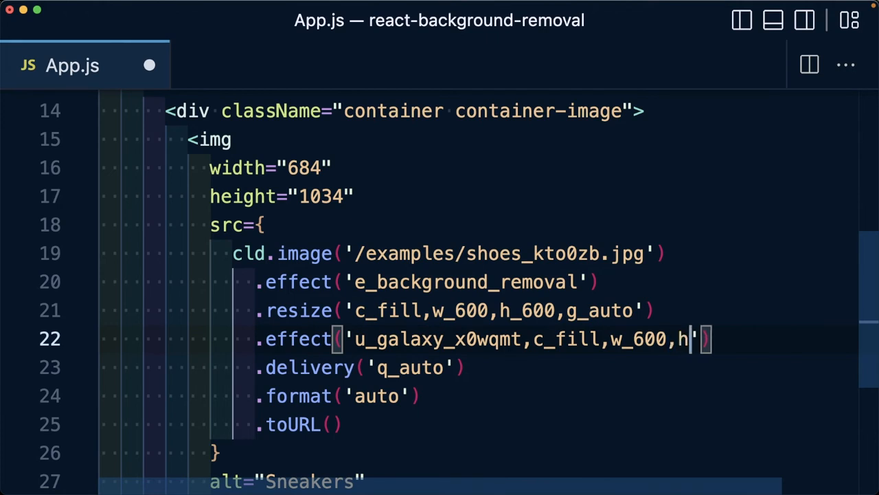
{"action": "type", "text": "_600"}
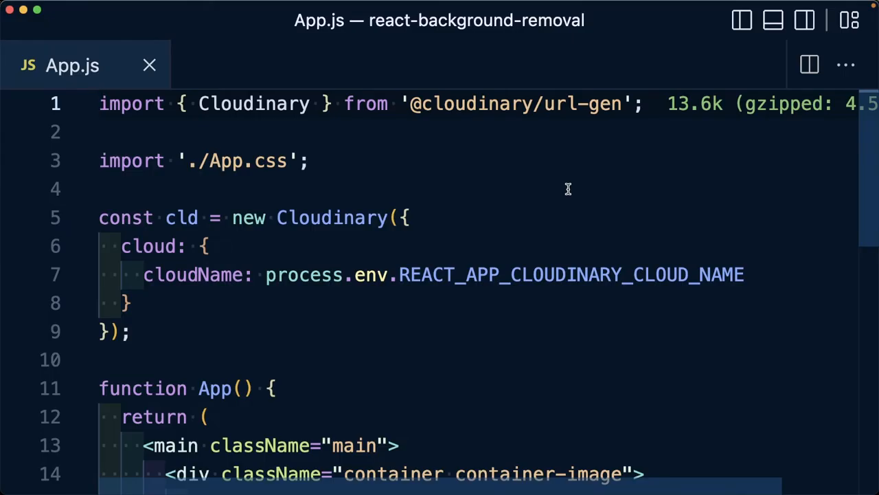
{"action": "mouse_move", "coordinate": [531, 174]}
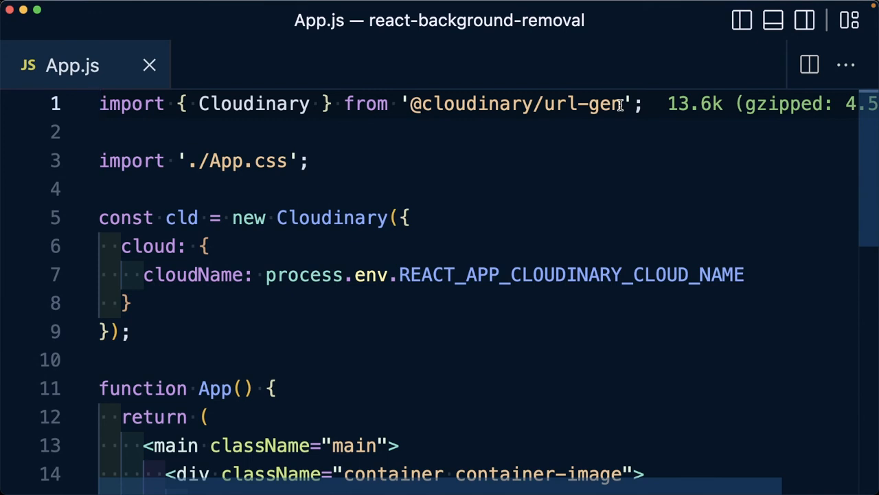
{"action": "scroll", "scroll_direction": "down", "scroll_amount": 3}
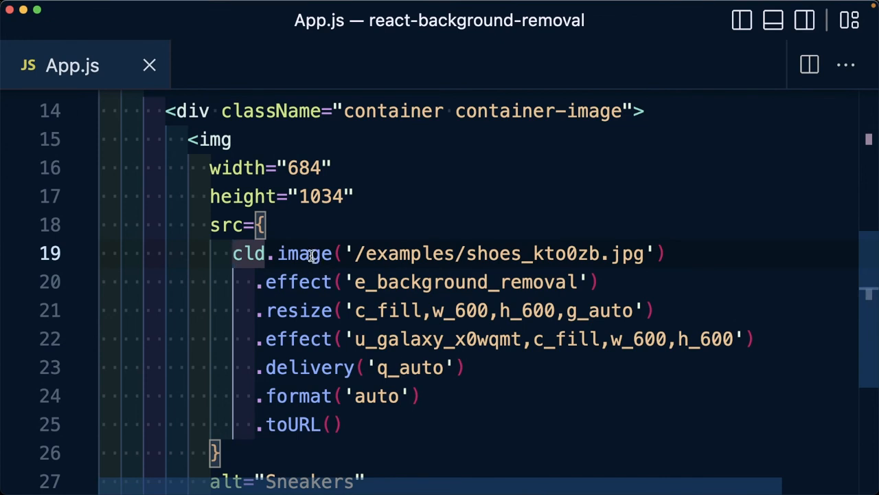
{"action": "double_click", "coordinate": [304, 253]}
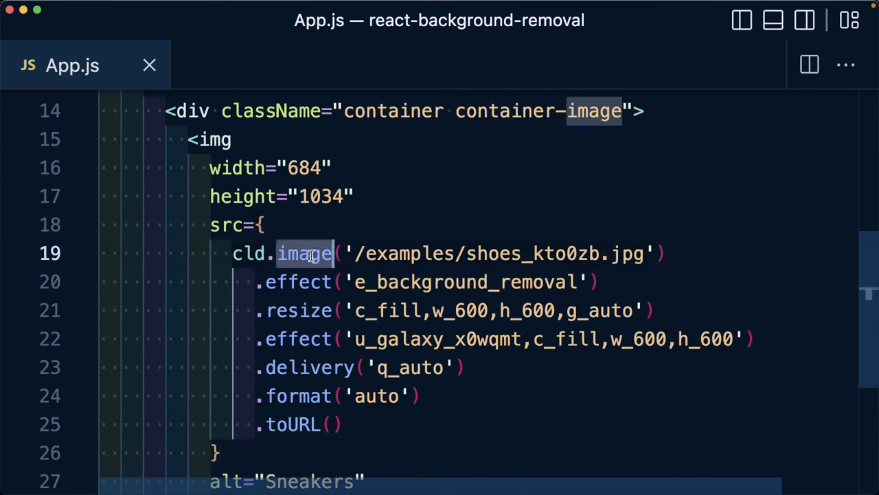